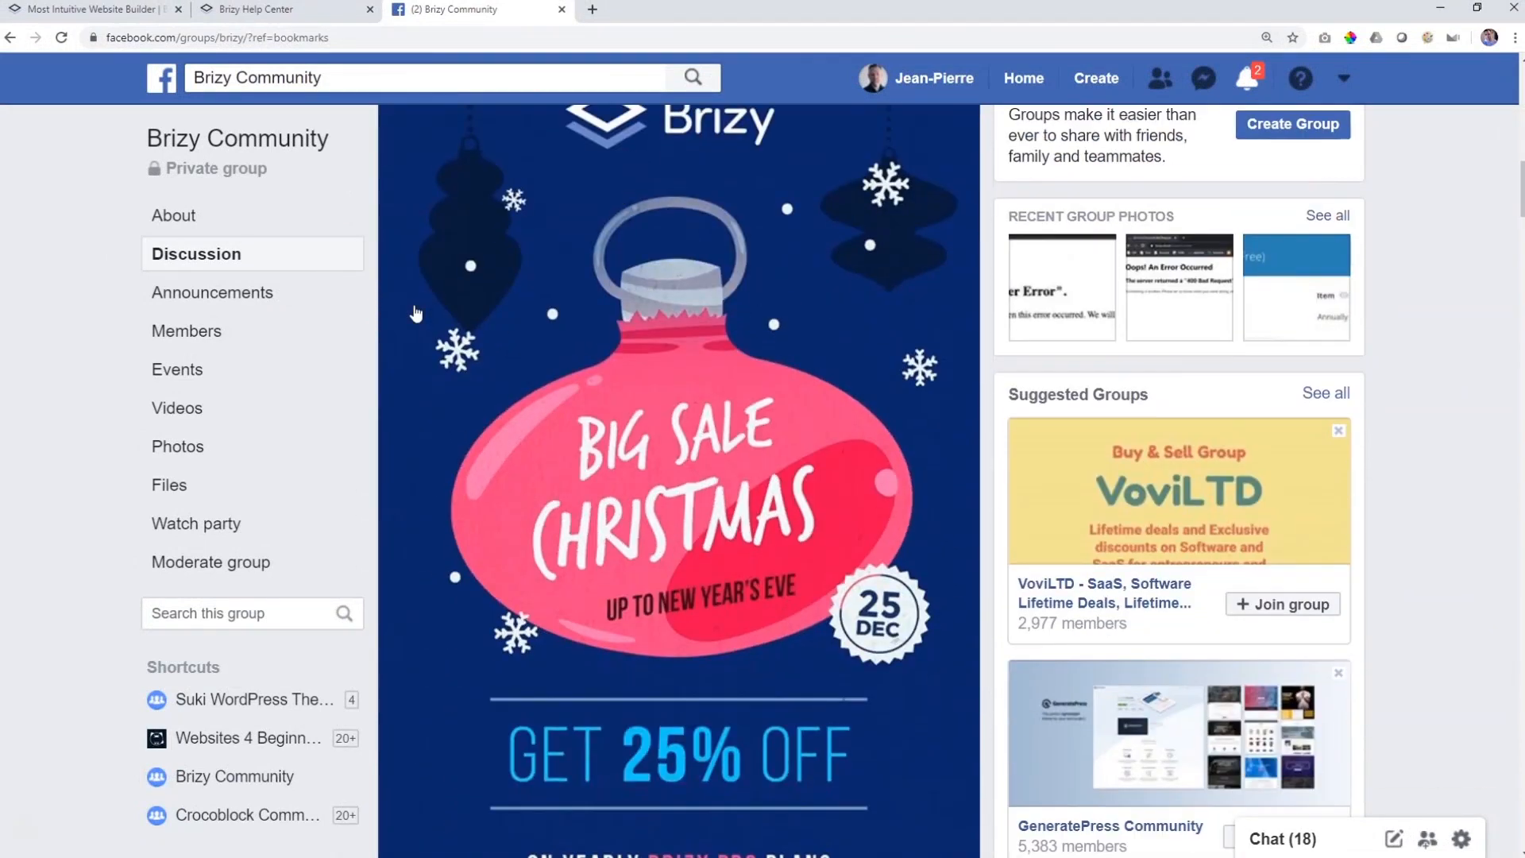
Scroll through the Brizy Community group's Facebook posts before returning to brizy.io.
scroll("down", 3)
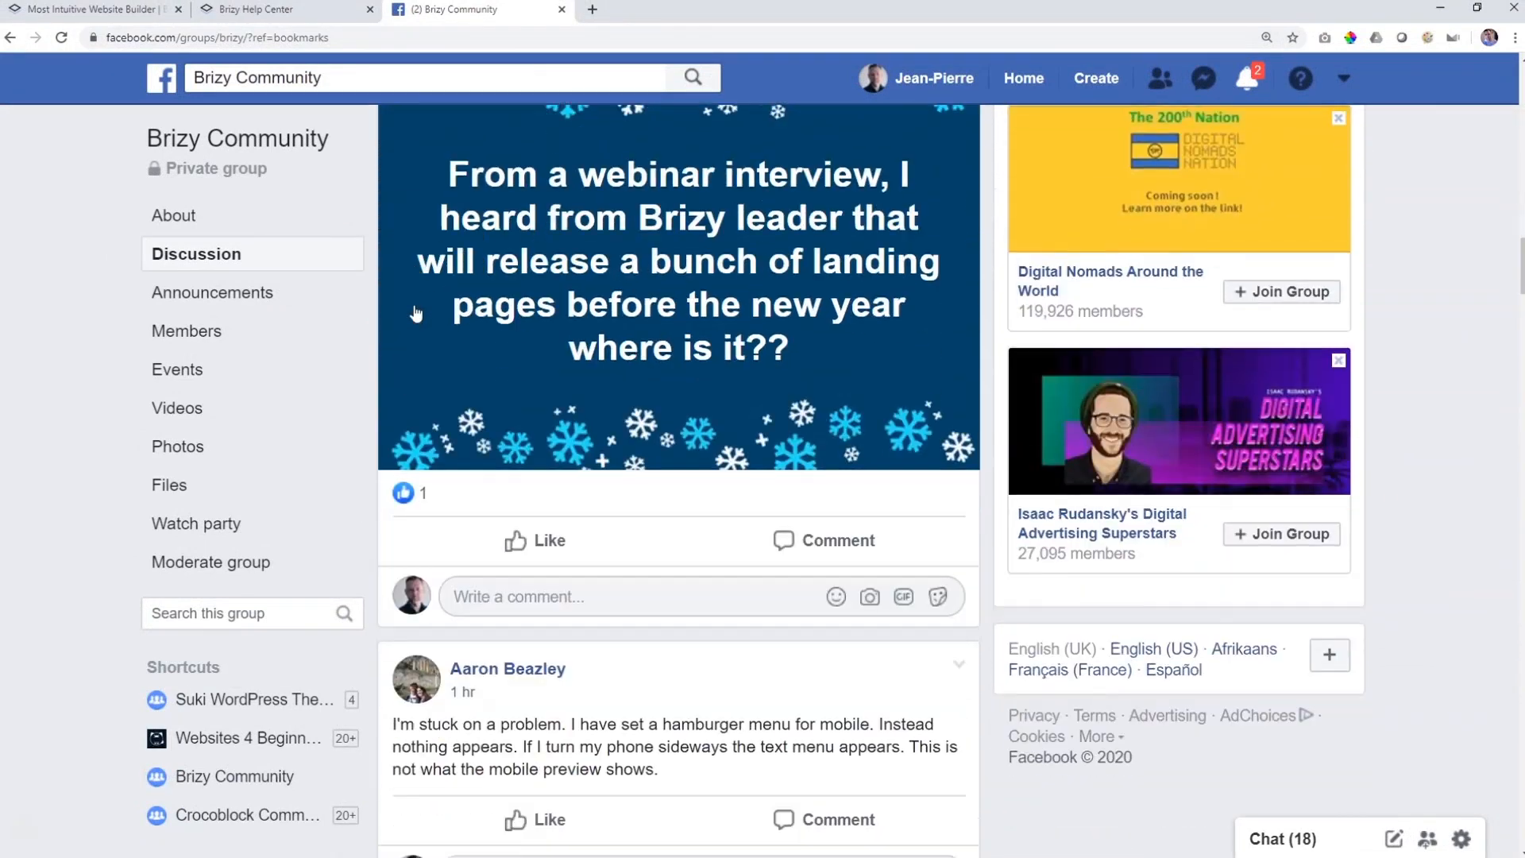
scroll("down", 3)
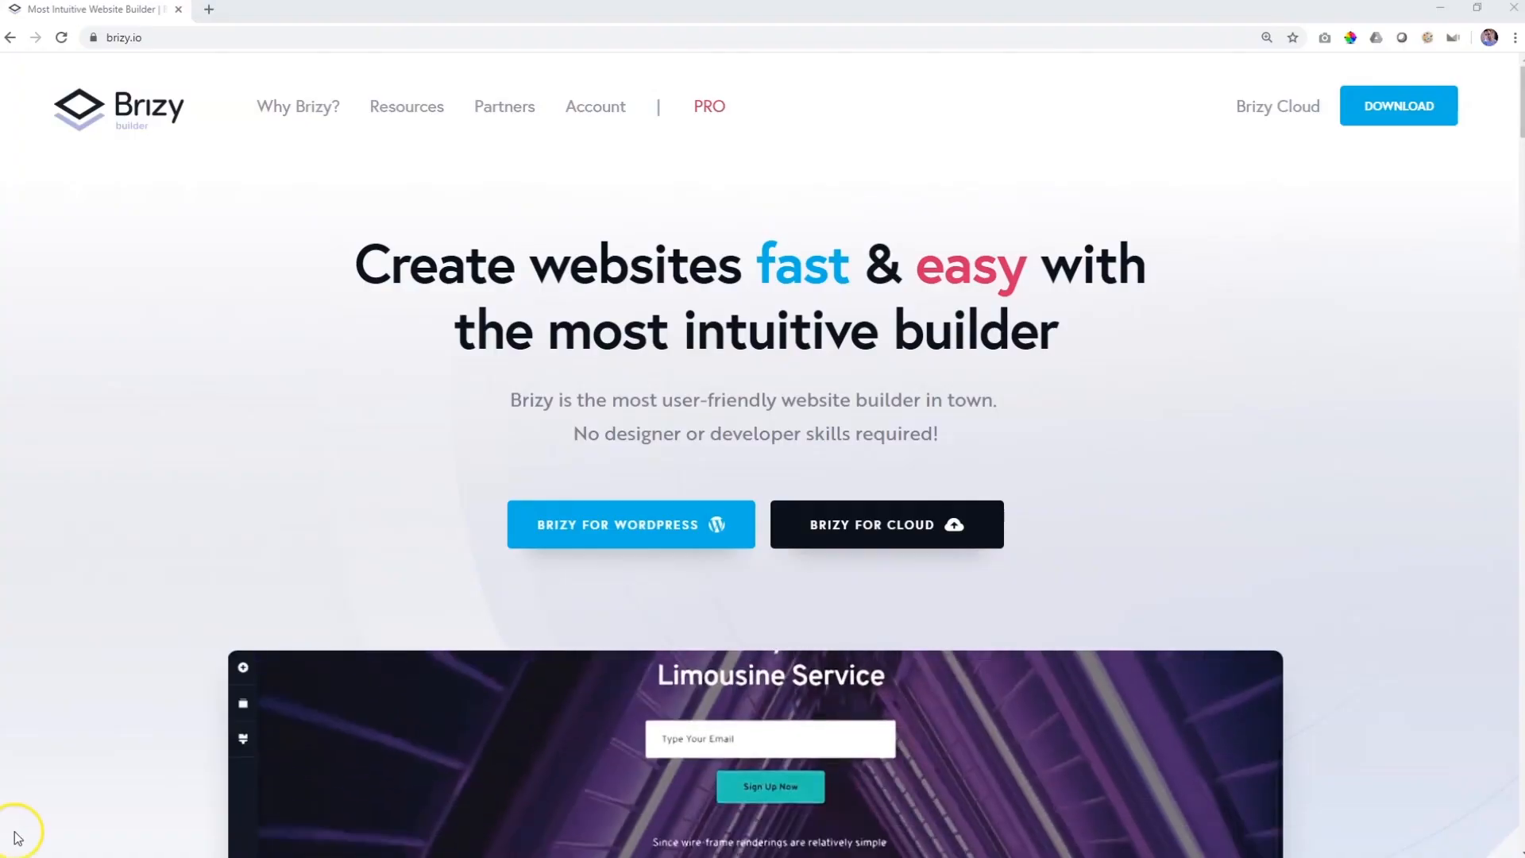
Reach Brizy's Help Center through Resources > Support & Docs.
left_click(407, 106)
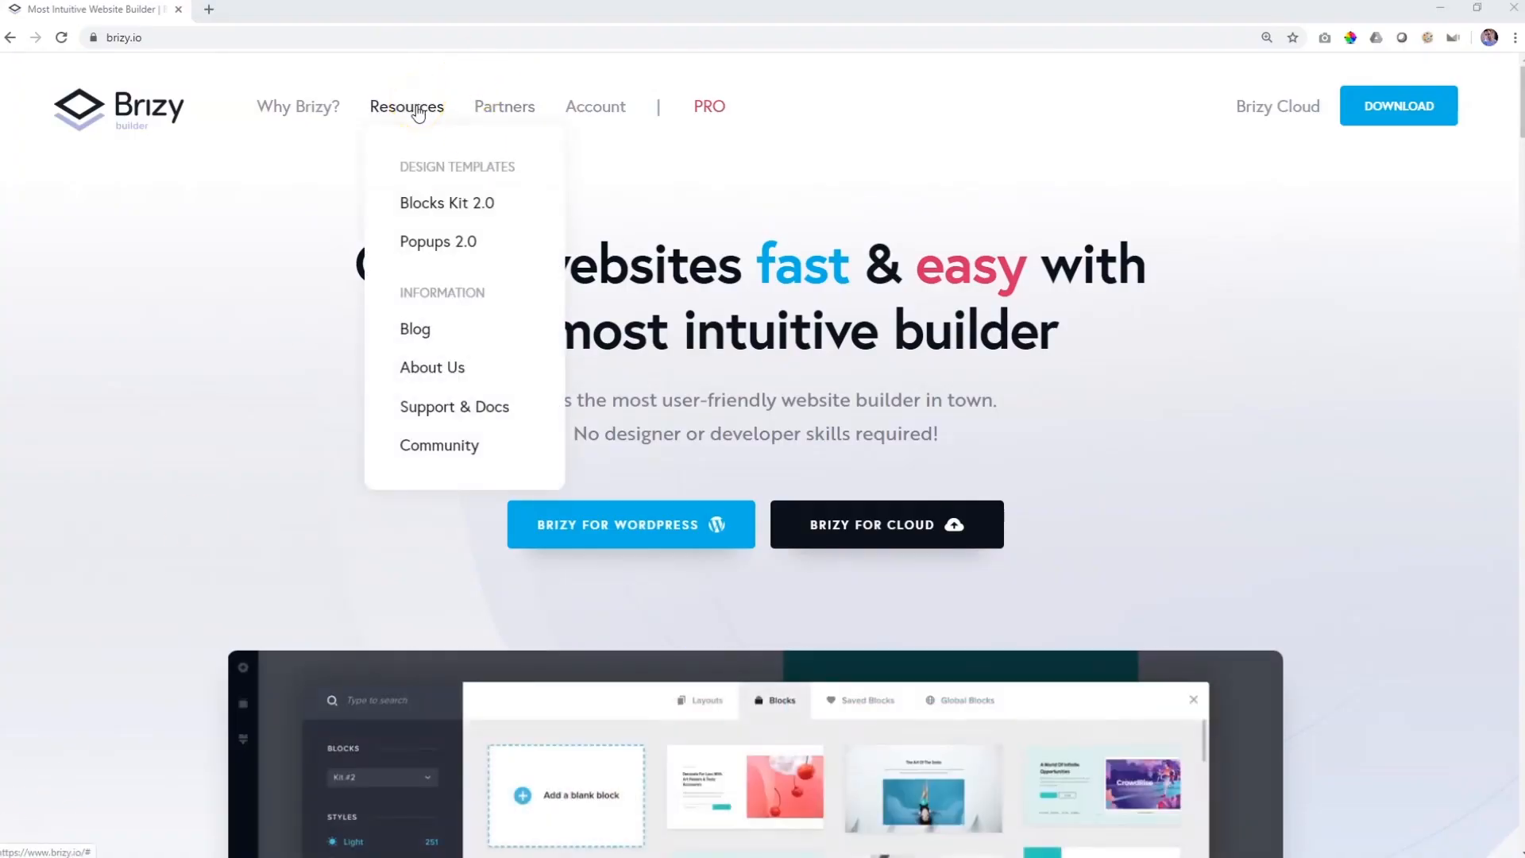
mouse_move(454, 406)
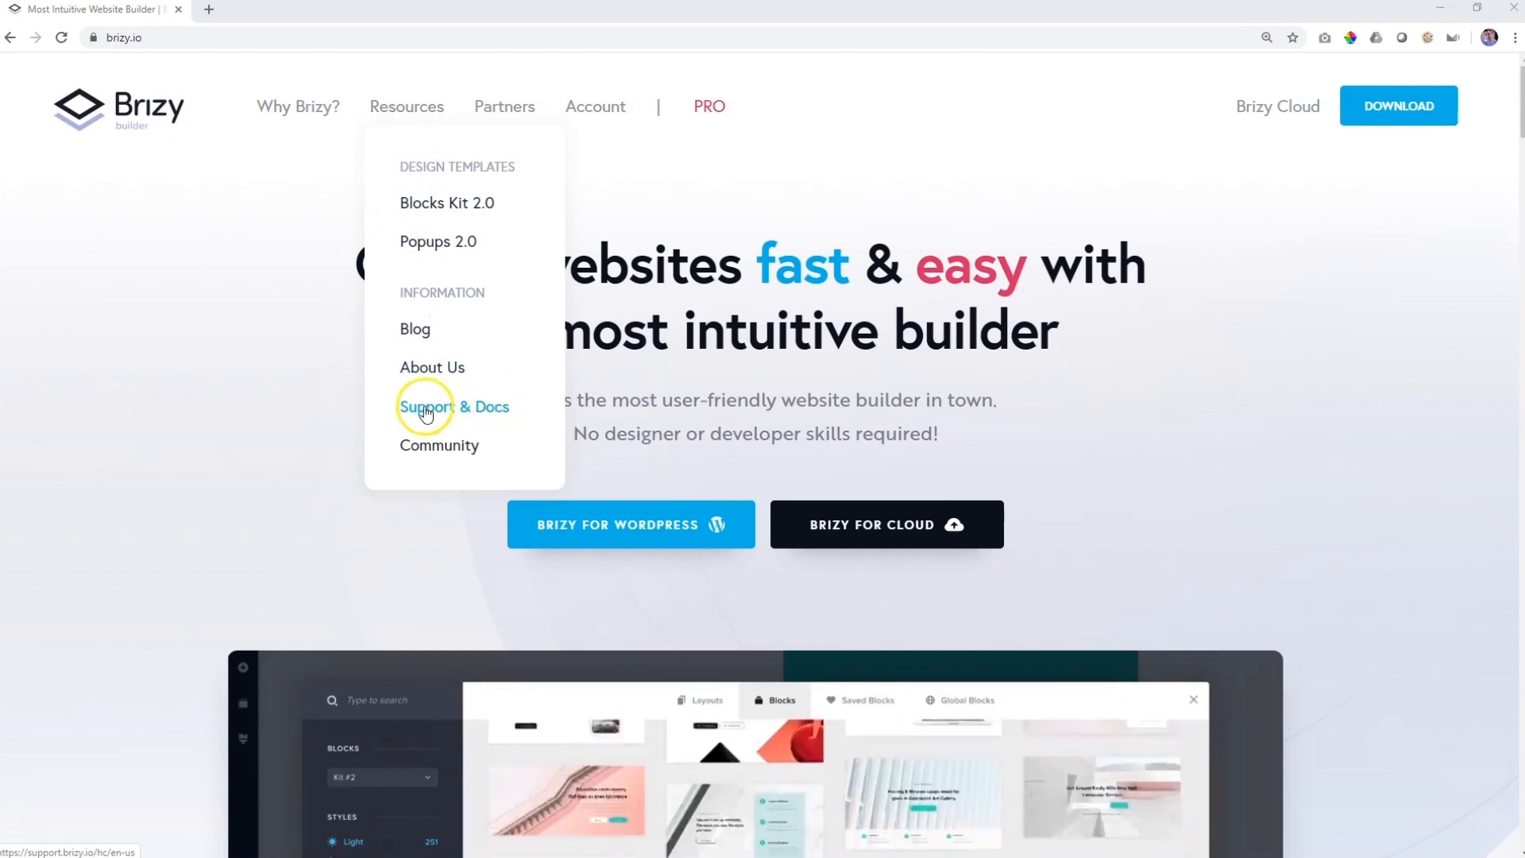
left_click(451, 407)
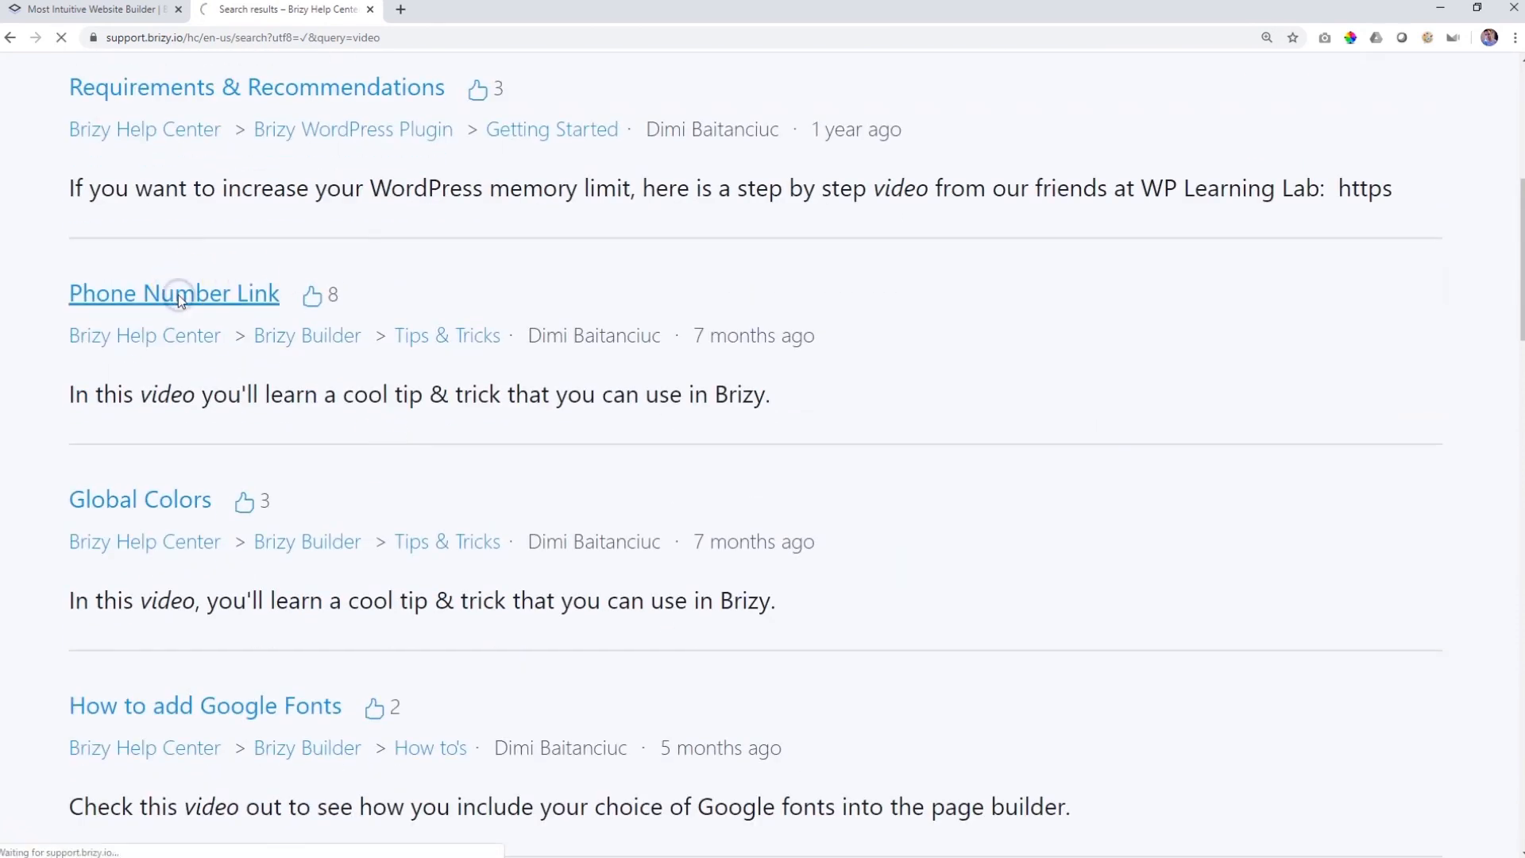
Go to the Help Center home page and open the Submit a request page.
left_click(173, 293)
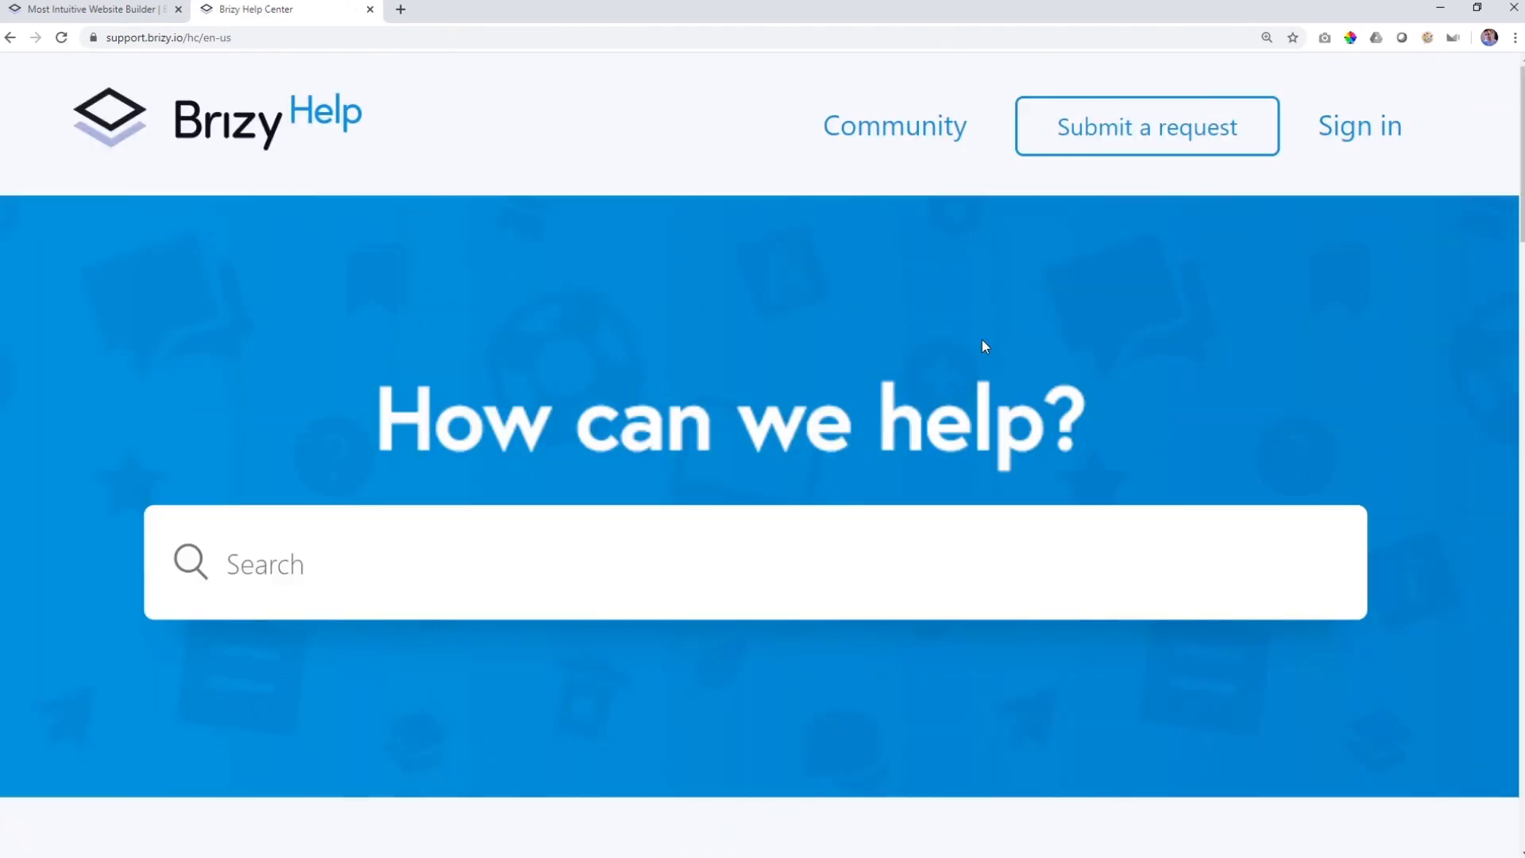
left_click(1145, 126)
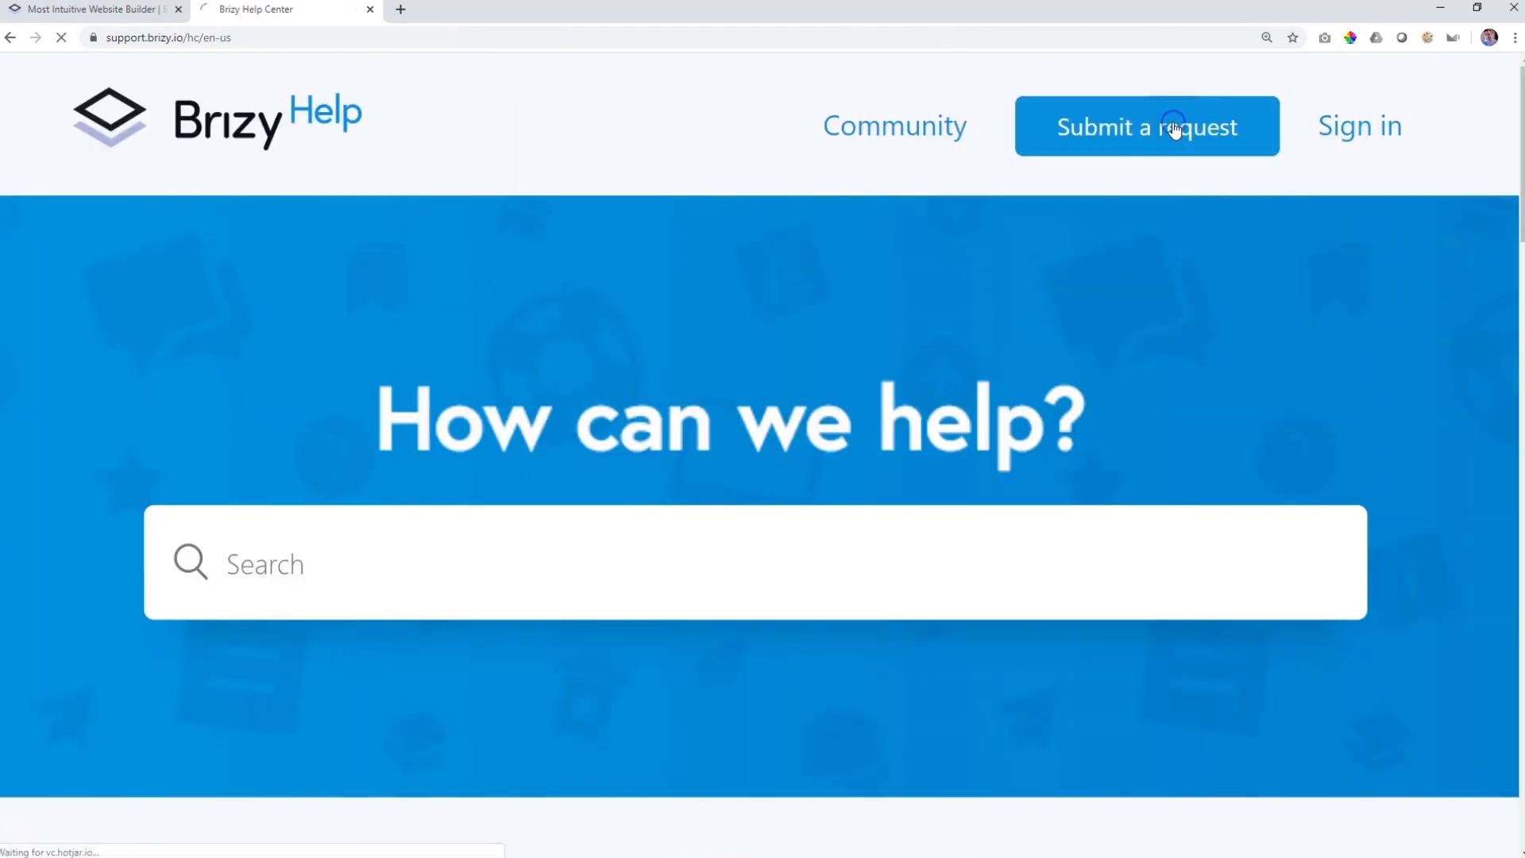
left_click(1147, 126)
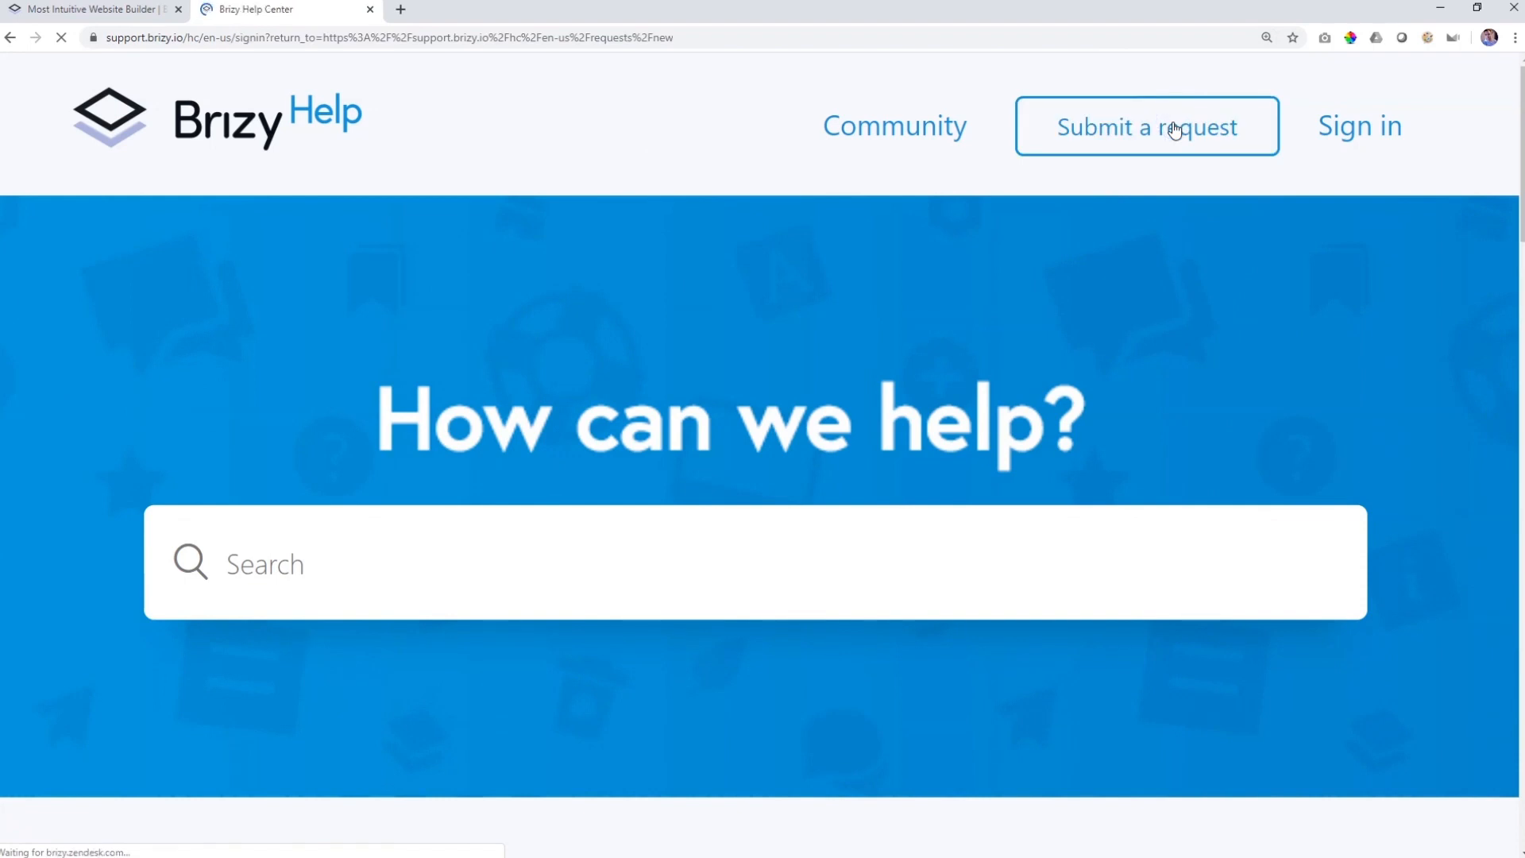
left_click(1147, 127)
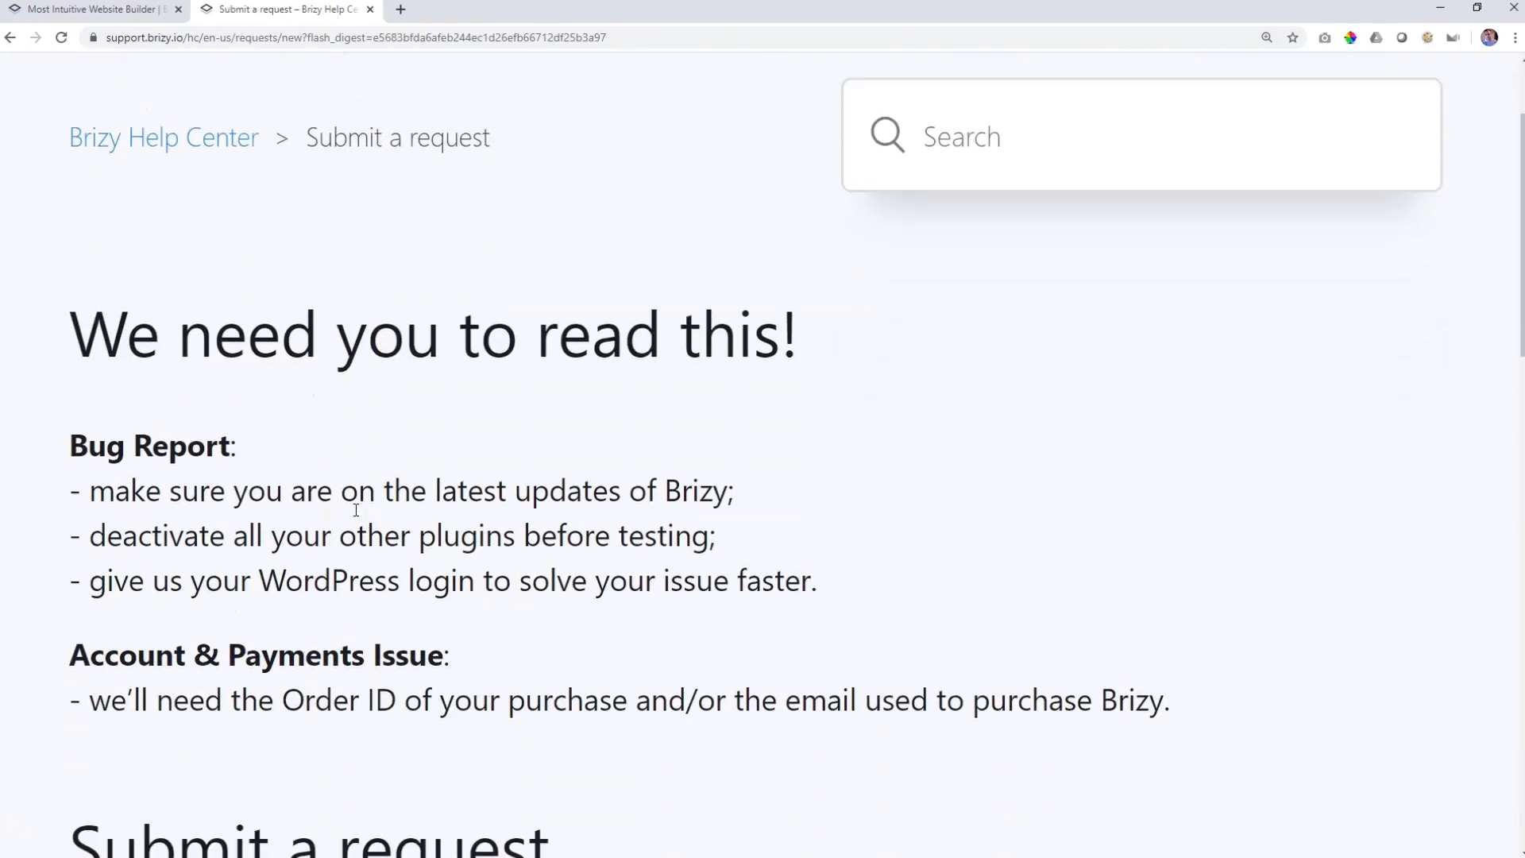
Scroll past the subject, description, topic and attachment fields to the Submit button.
scroll("down", 3)
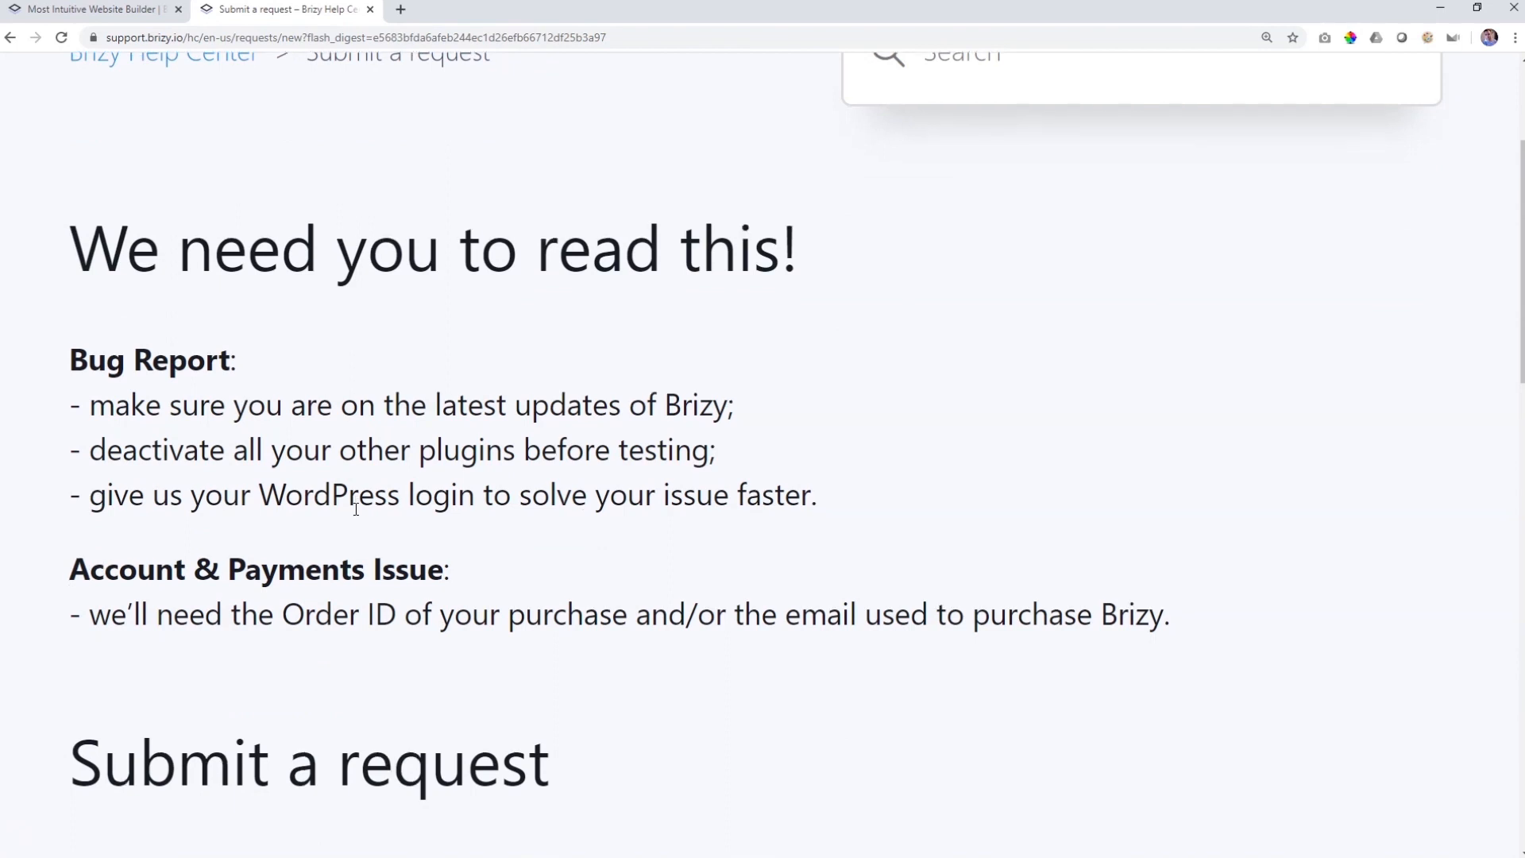
scroll("down", 3)
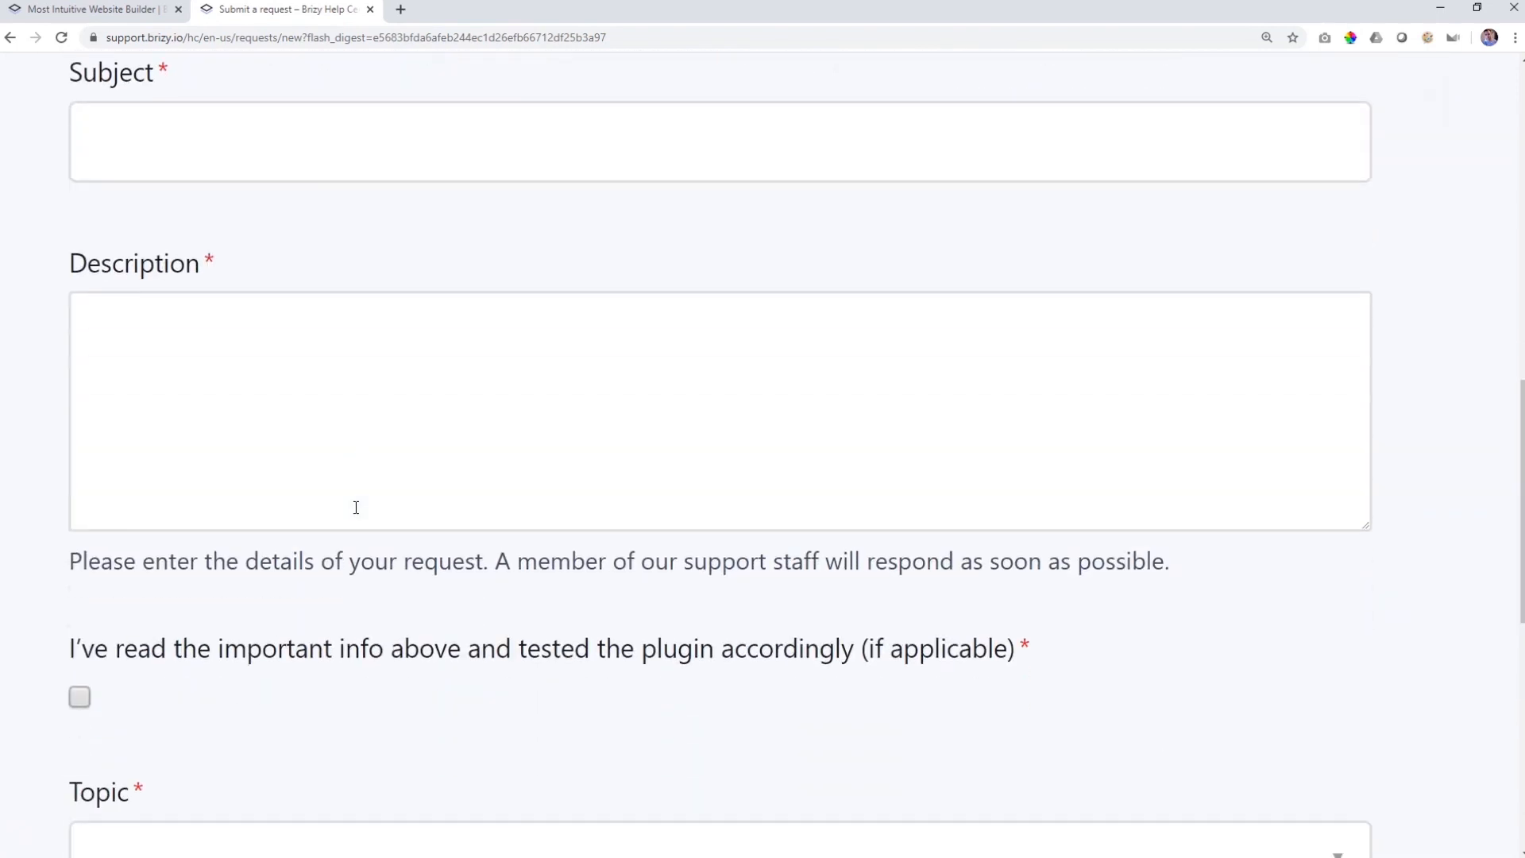
scroll("down", 3)
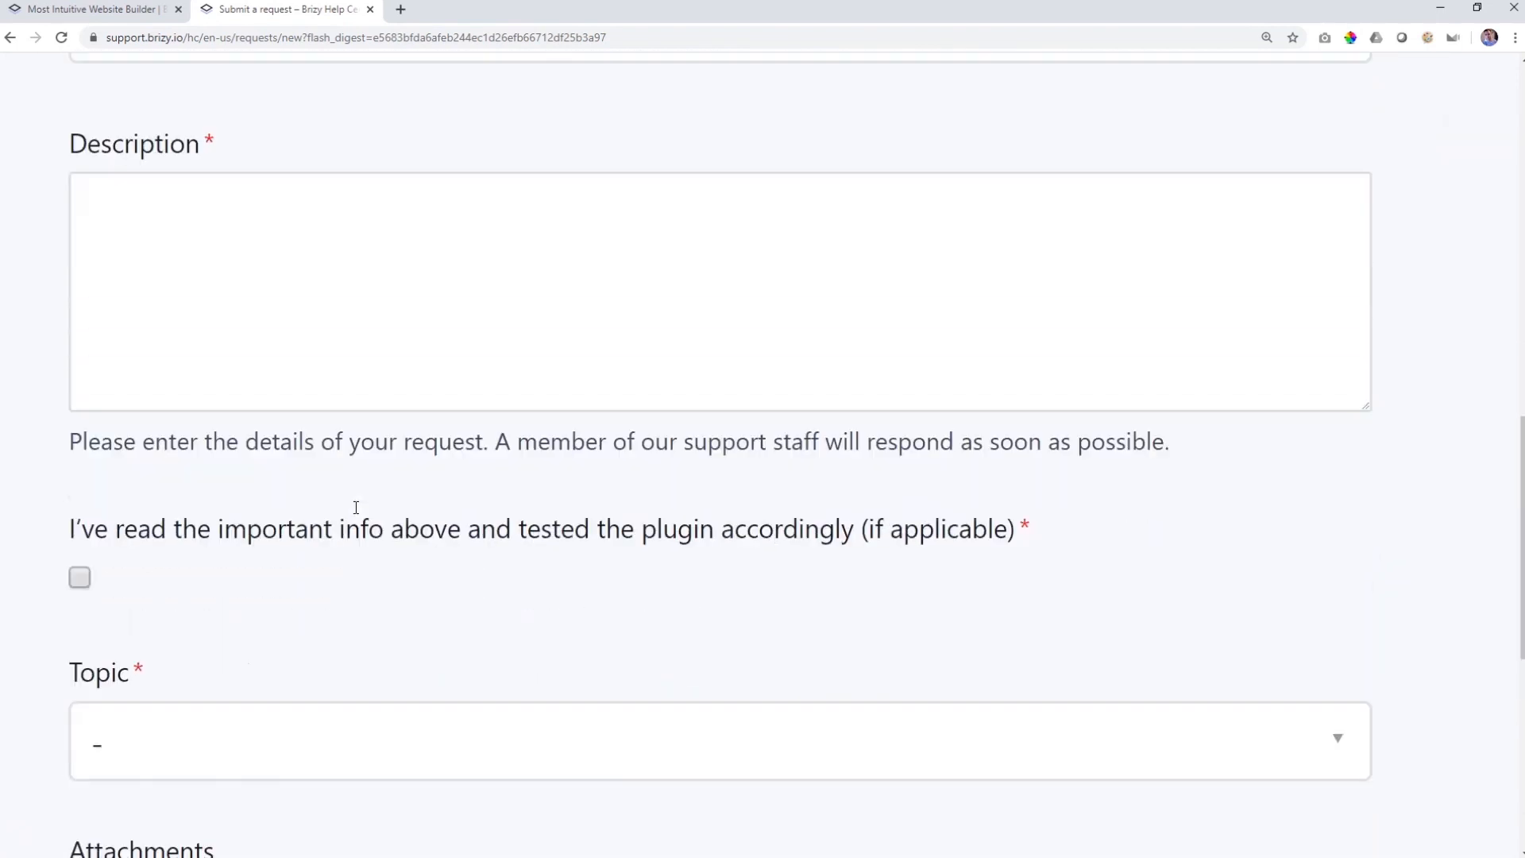
scroll("down", 3)
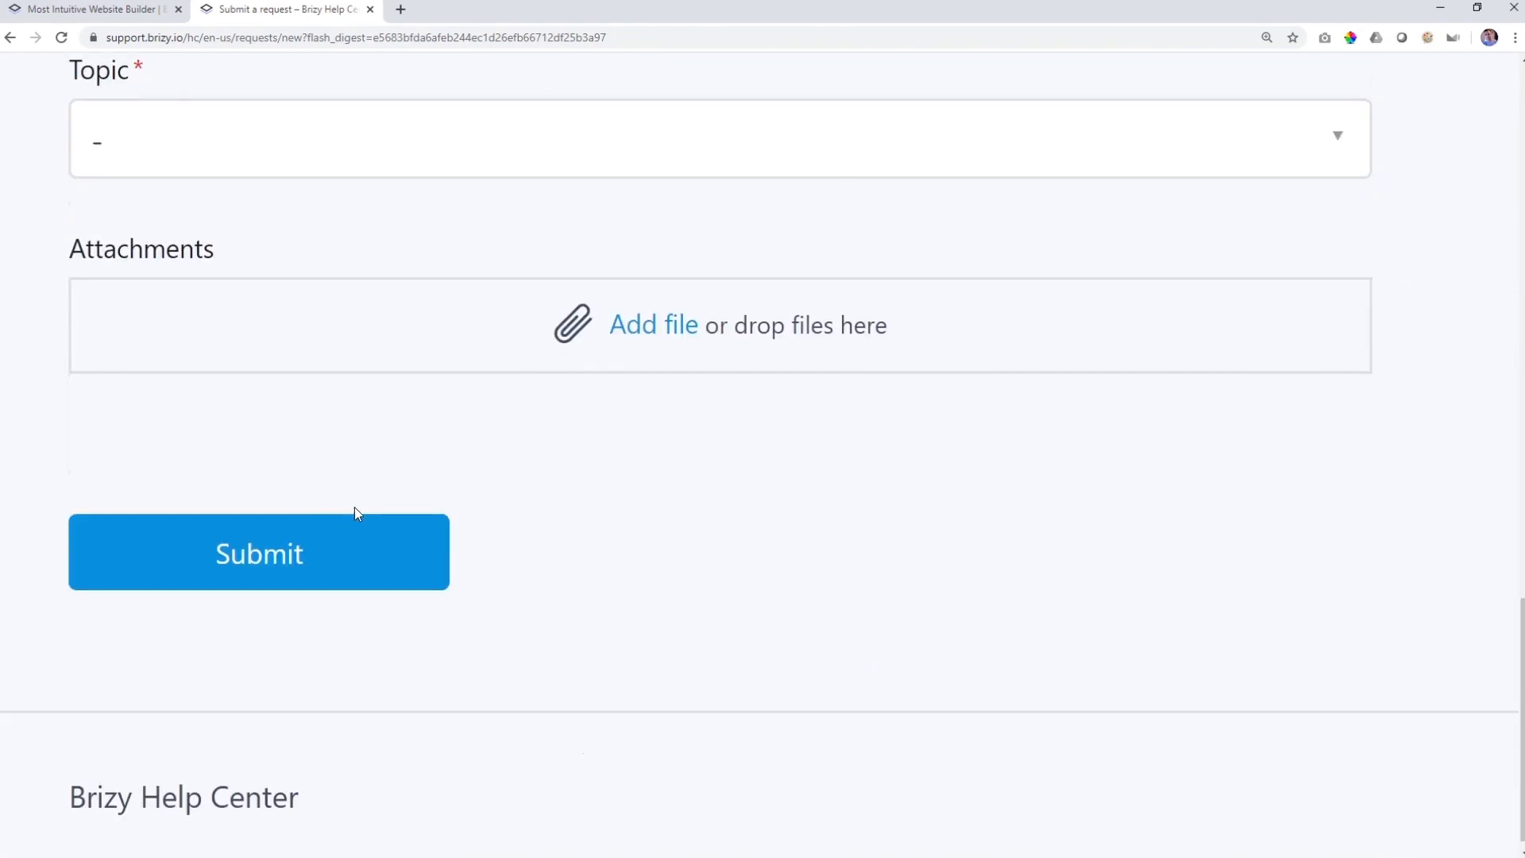